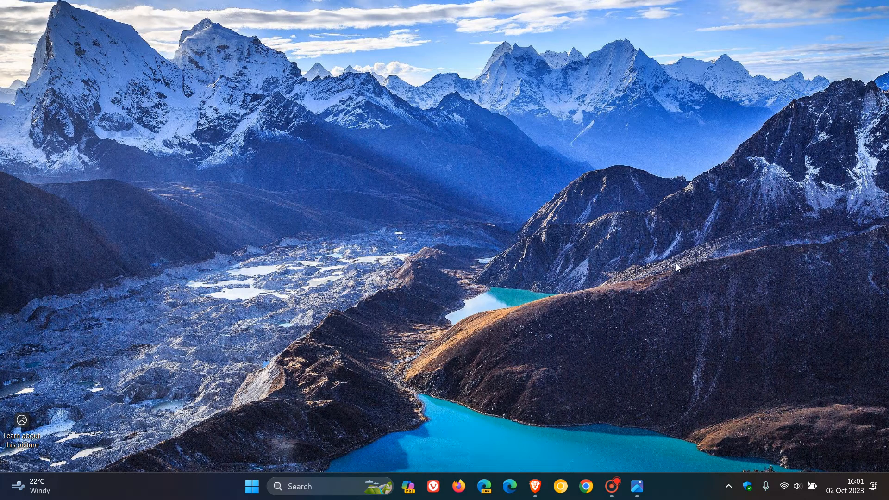
mouse_move(581, 292)
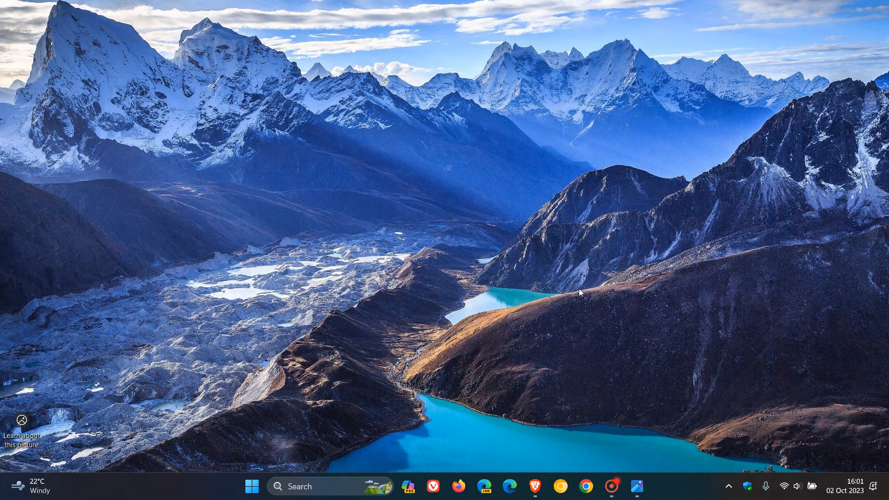
mouse_move(381, 403)
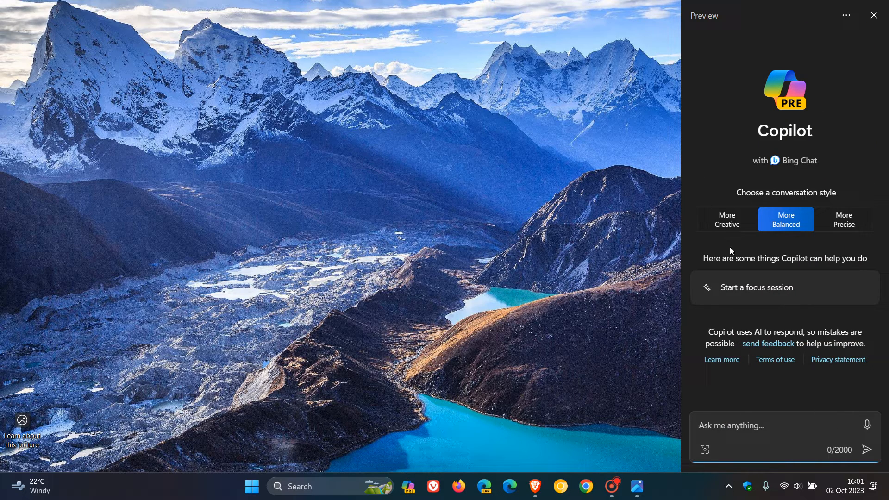
mouse_move(842, 111)
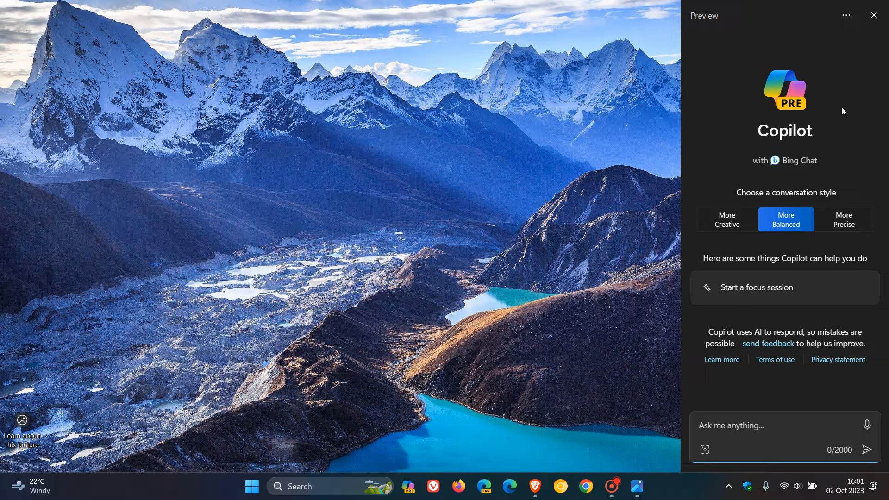
mouse_move(860, 158)
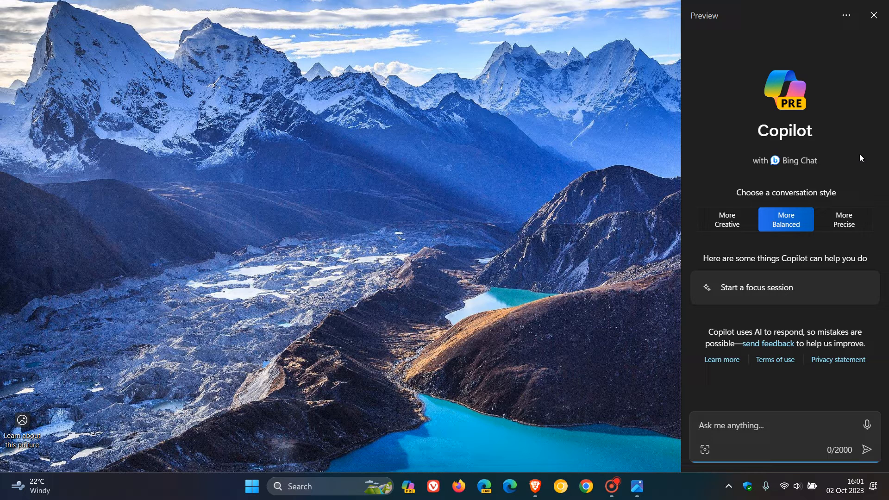
mouse_move(714, 165)
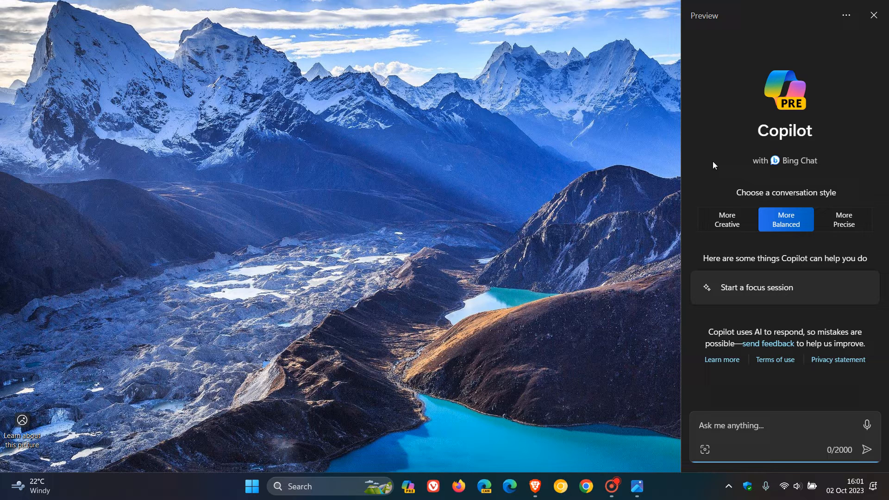
mouse_move(474, 426)
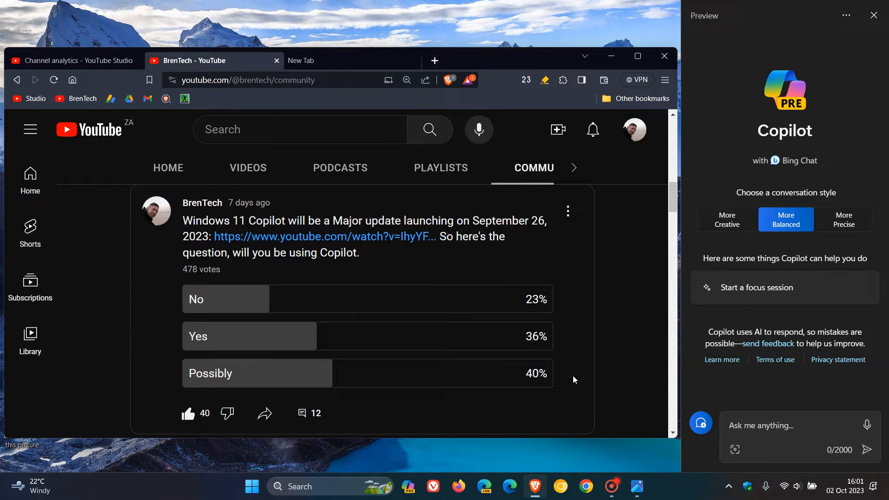
mouse_move(566, 340)
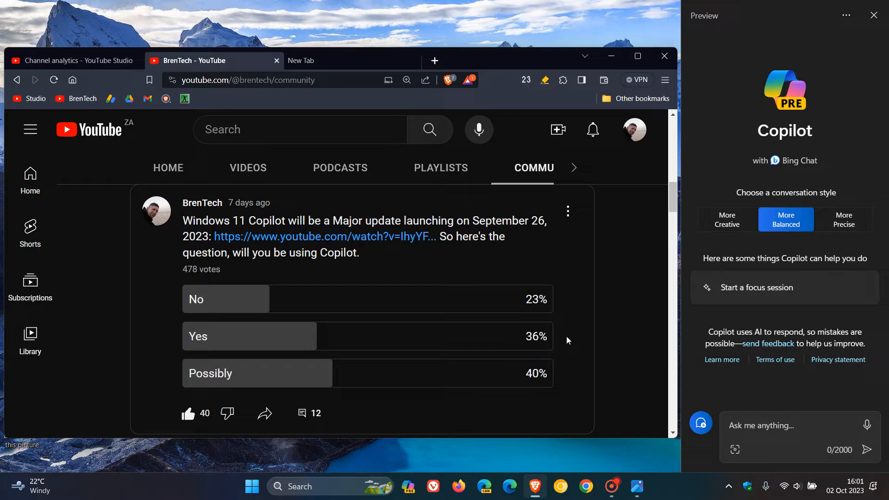
mouse_move(566, 315)
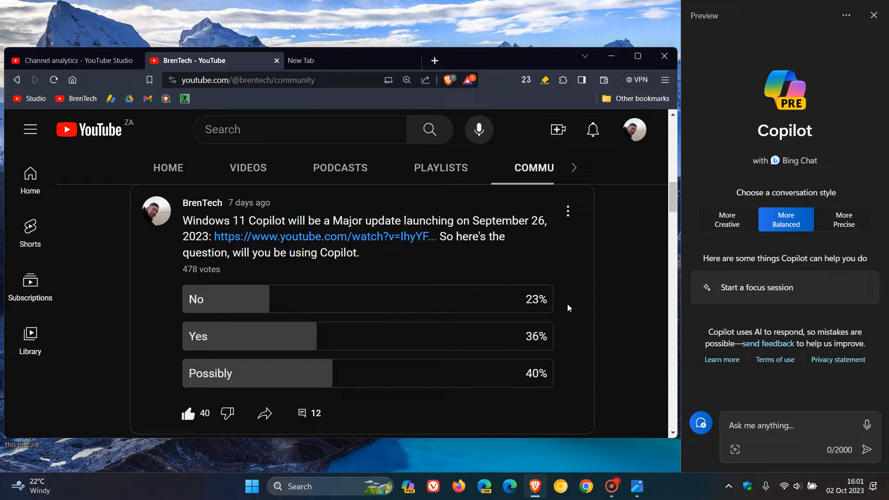
mouse_move(568, 383)
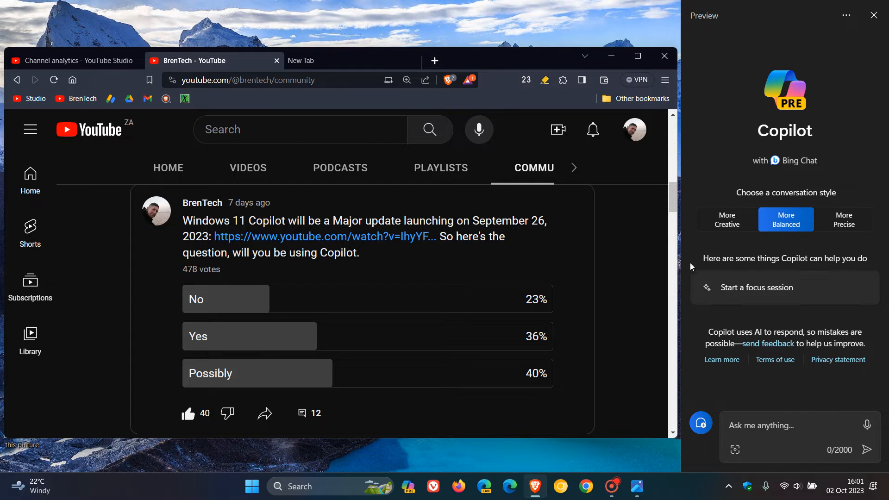
mouse_move(606, 317)
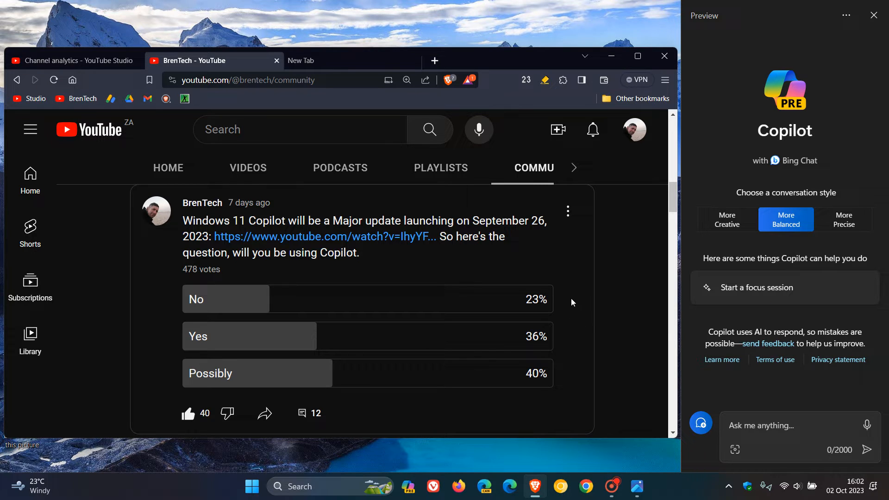
mouse_move(594, 315)
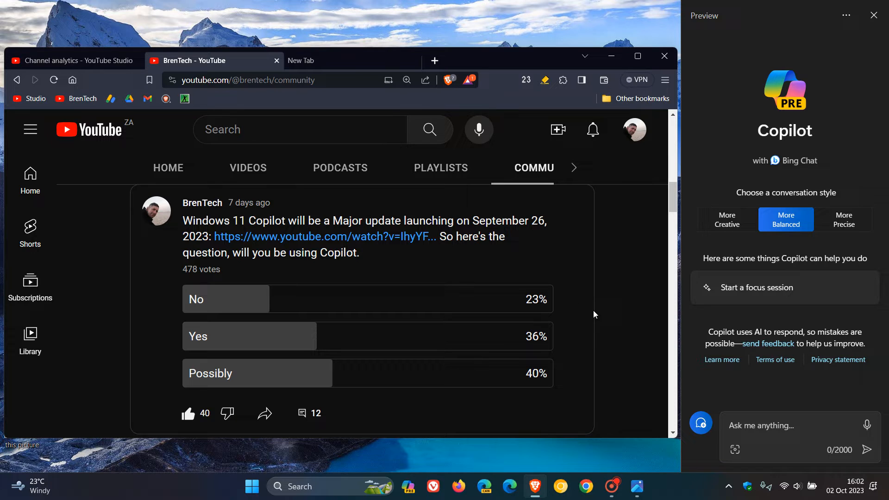
mouse_move(617, 240)
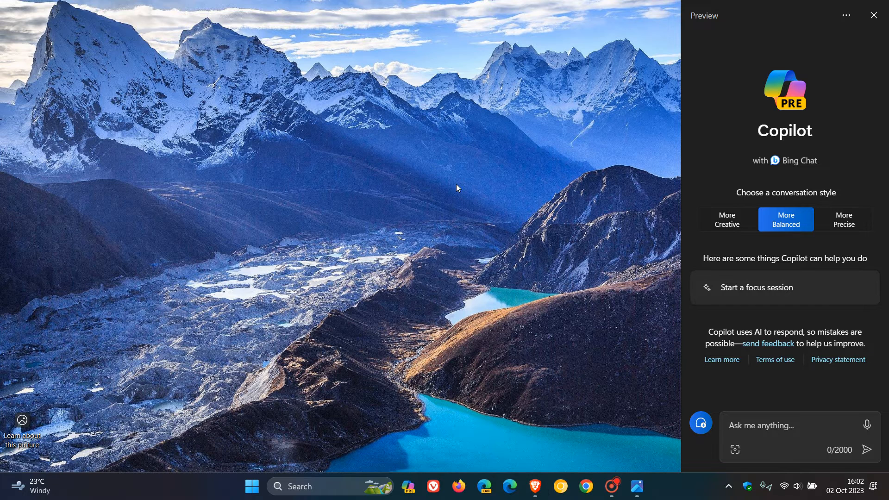
mouse_move(498, 225)
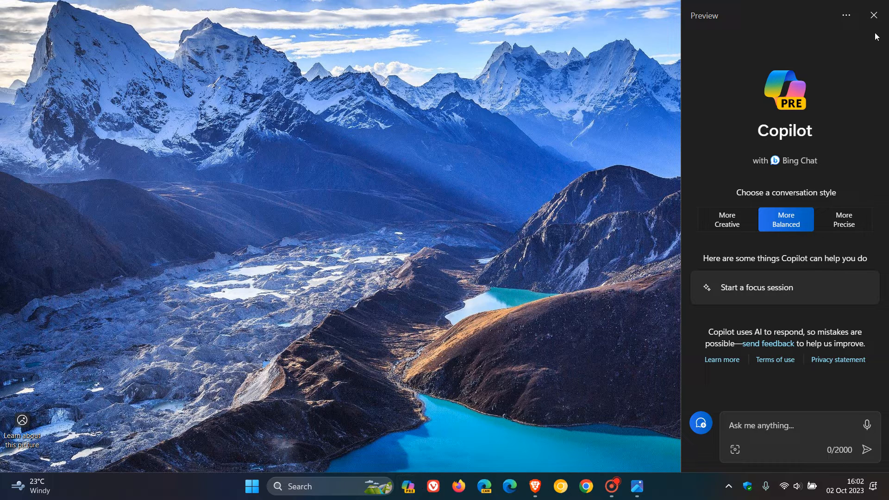
Close the Copilot sidebar on the desktop.
left_click(873, 15)
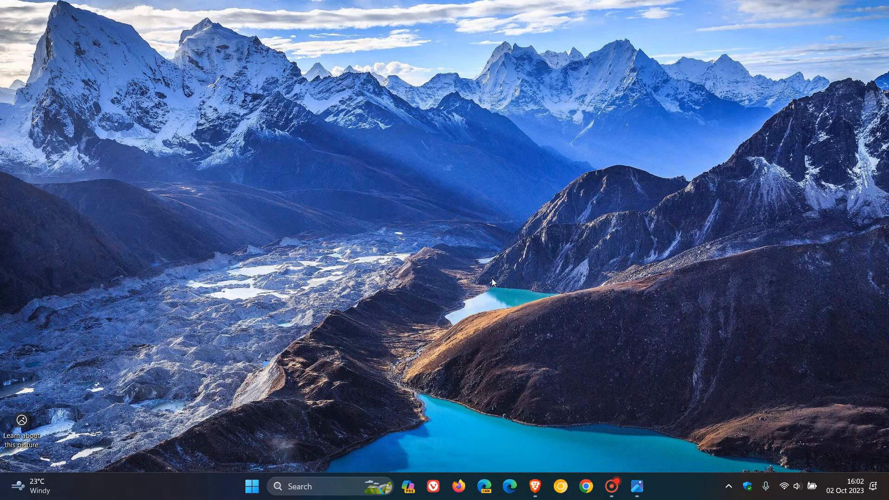
mouse_move(221, 479)
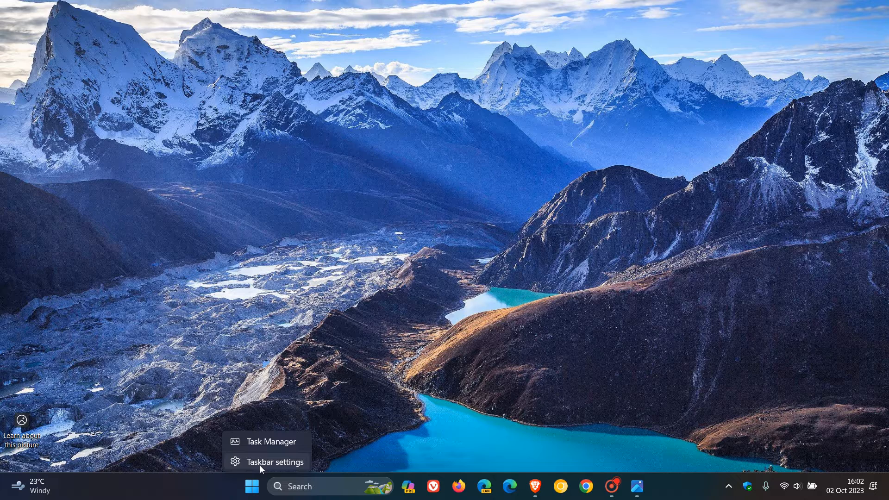
Turn the Copilot (preview) taskbar toggle off and back on, then minimise Settings.
left_click(275, 461)
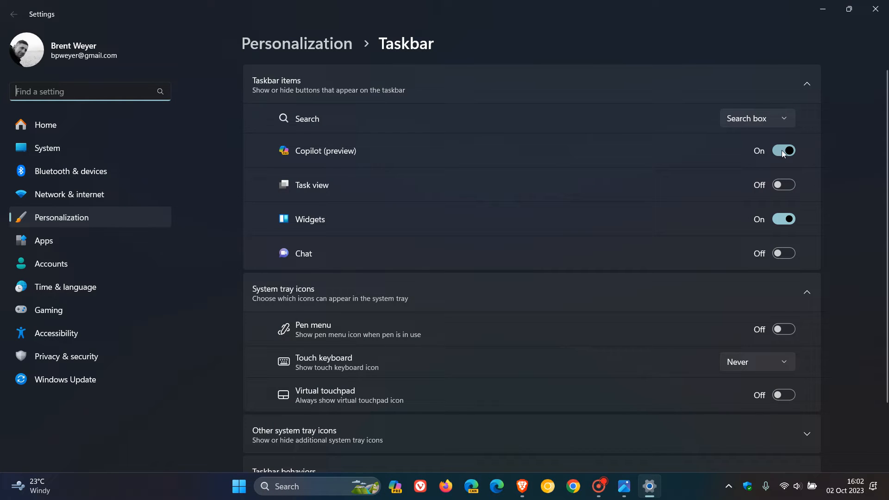
left_click(782, 150)
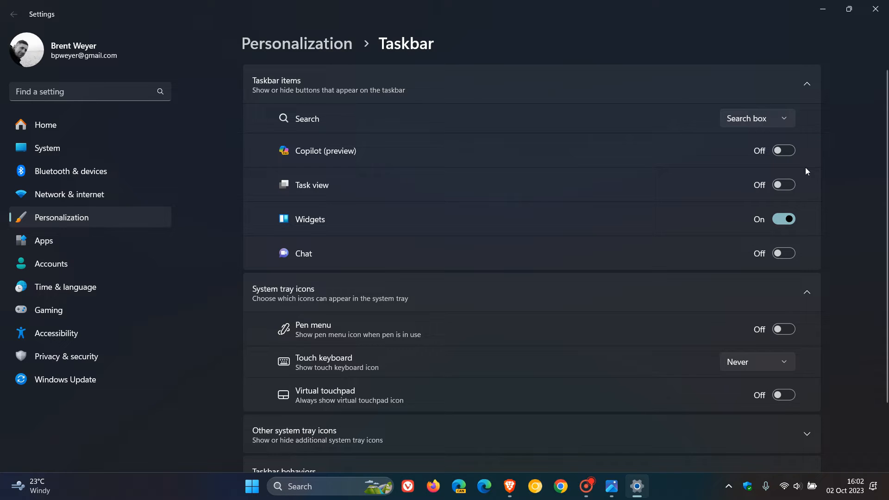
left_click(783, 150)
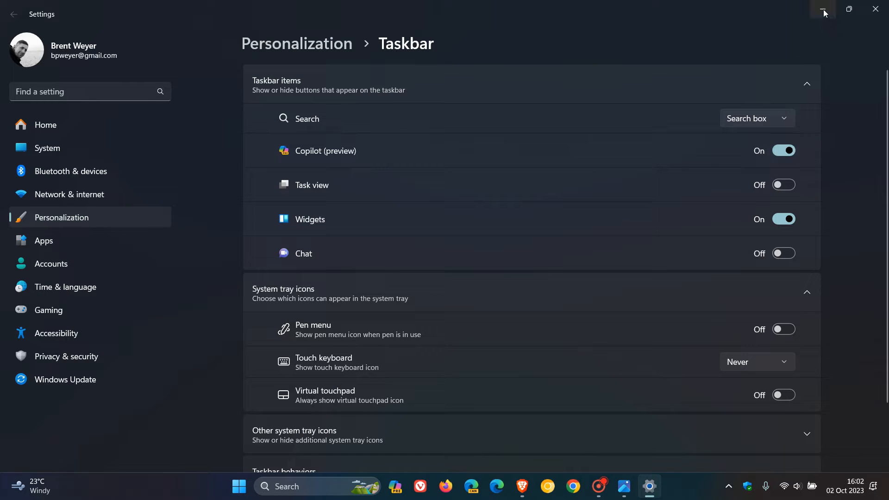
left_click(823, 11)
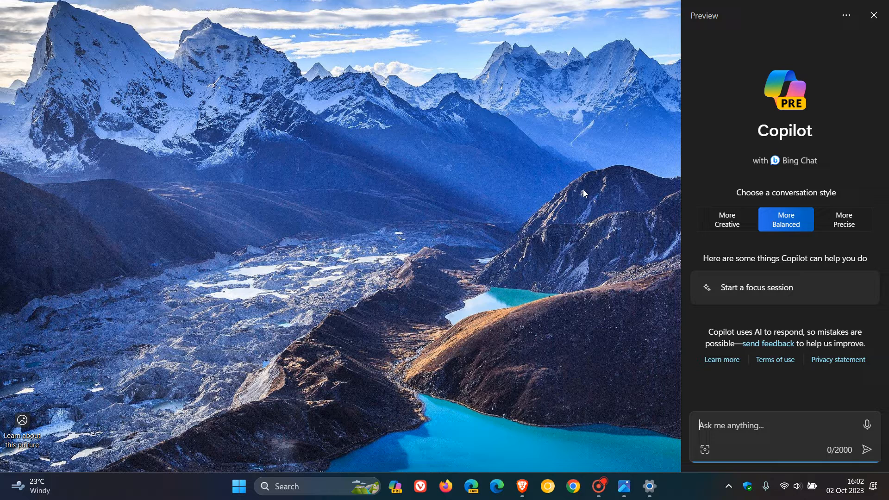
mouse_move(762, 202)
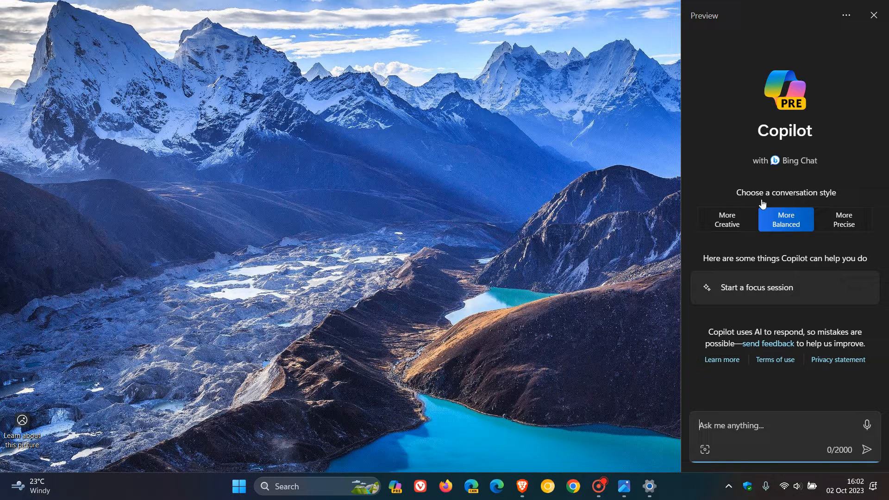
mouse_move(823, 108)
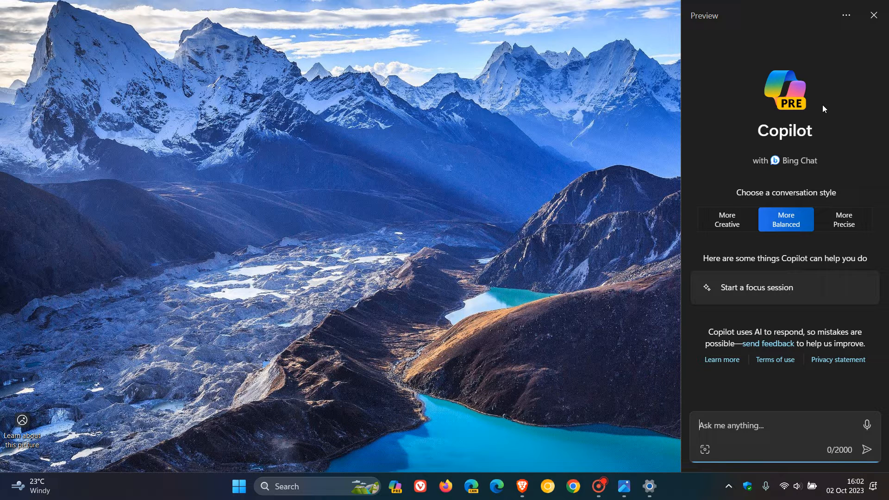
mouse_move(378, 243)
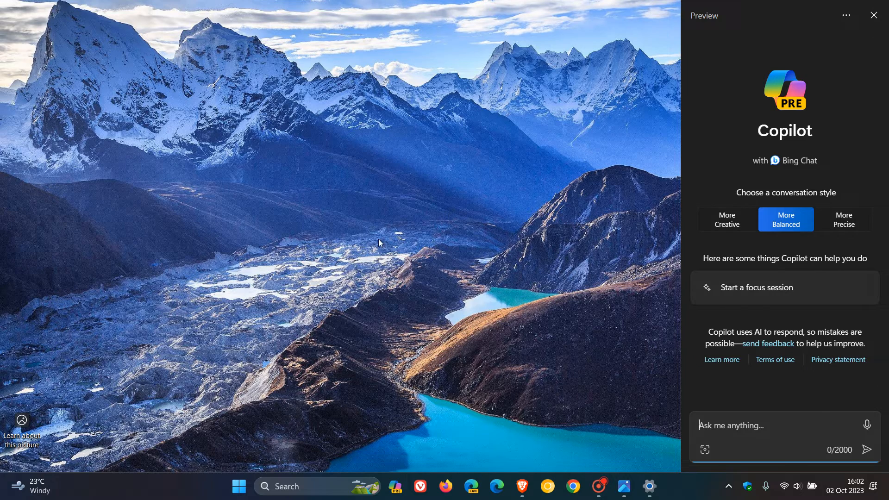
Close the Copilot pane and enter 'regedit' in the Run dialog.
left_click(873, 16)
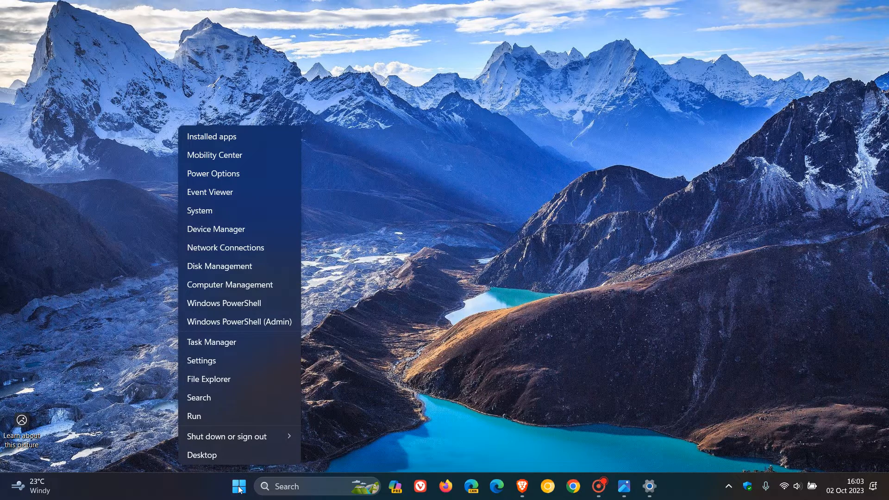
left_click(194, 416)
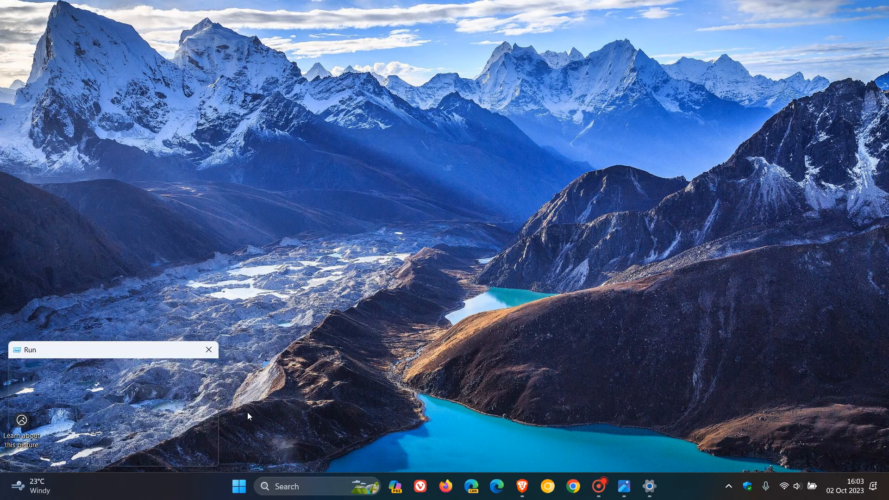
type("regedit")
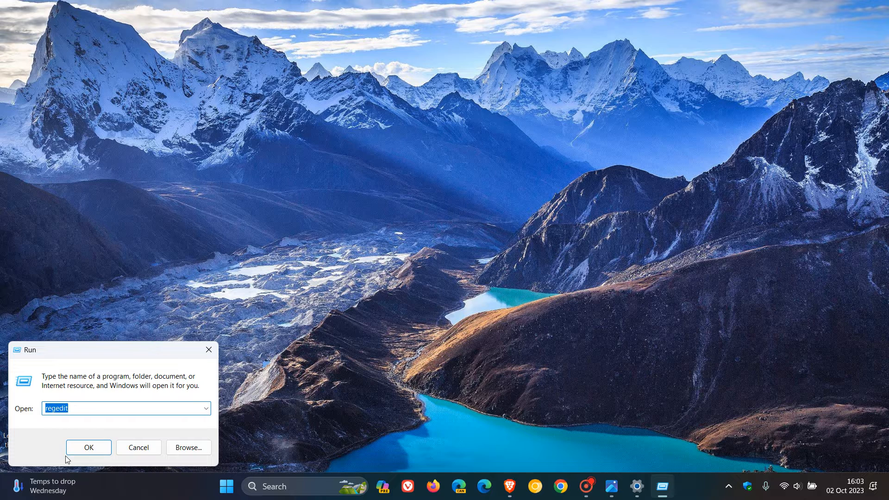
Launch Registry Editor and view the File menu's Import and Export options.
left_click(89, 447)
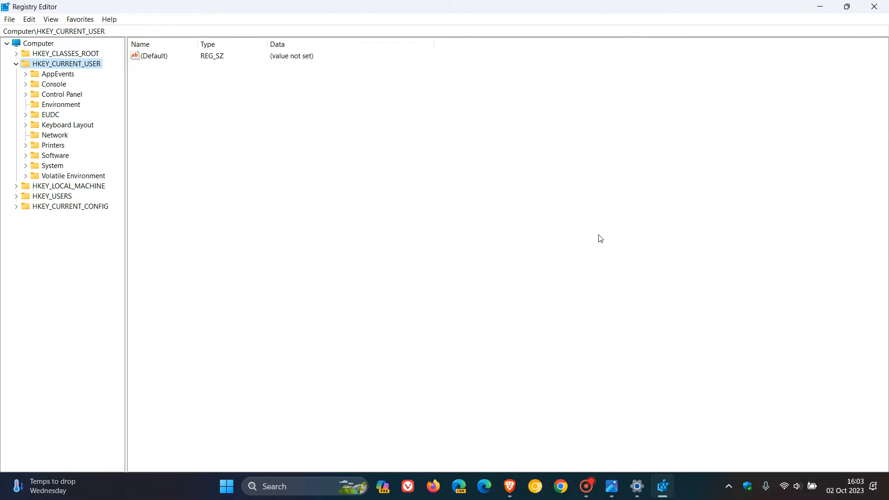
mouse_move(404, 178)
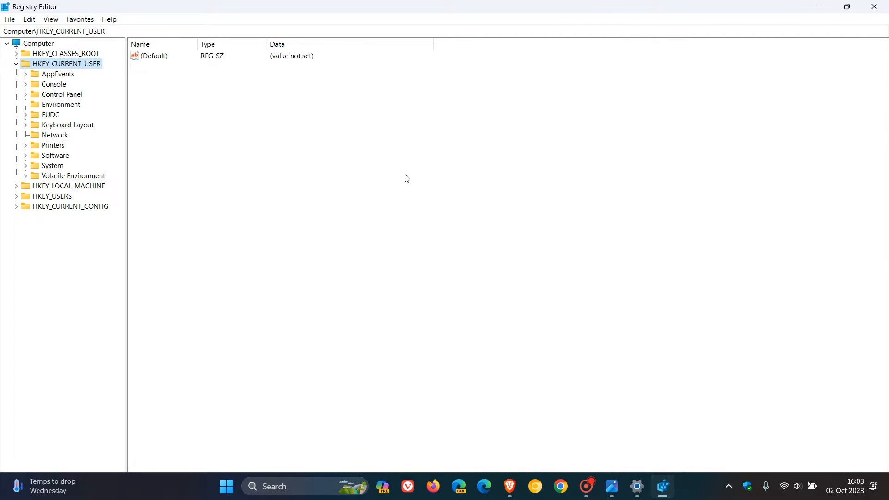
mouse_move(398, 173)
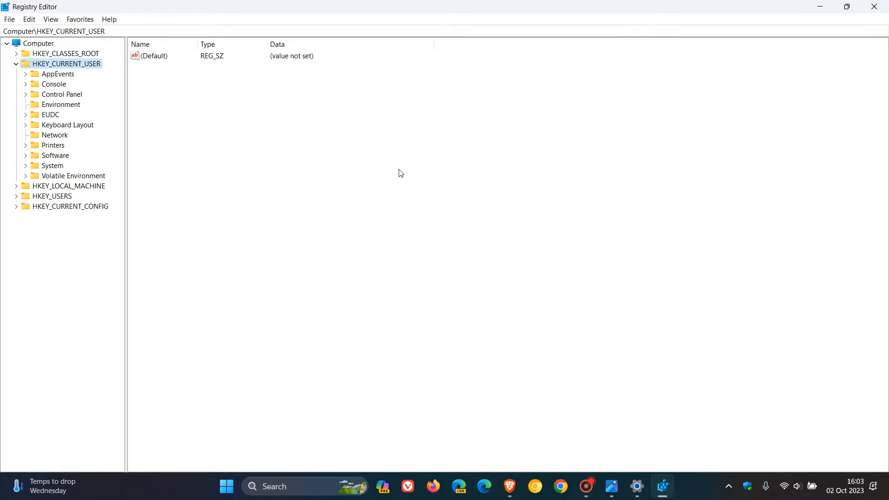
mouse_move(334, 152)
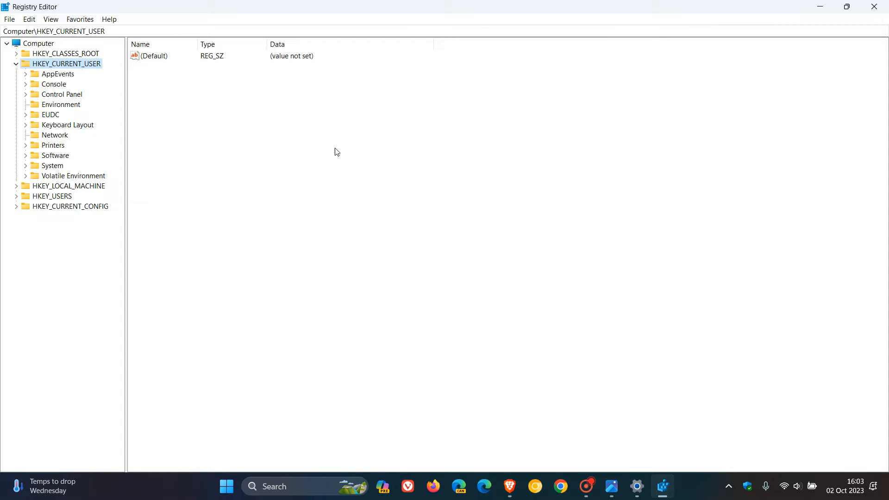
left_click(9, 19)
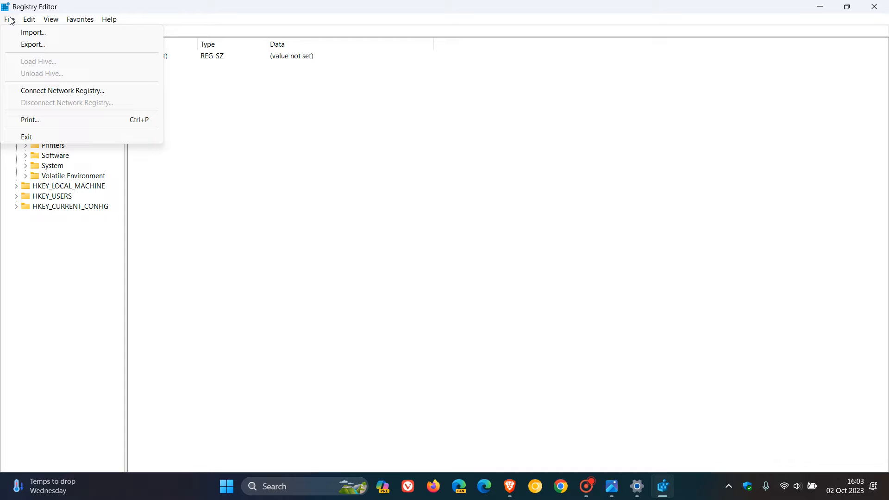
mouse_move(32, 44)
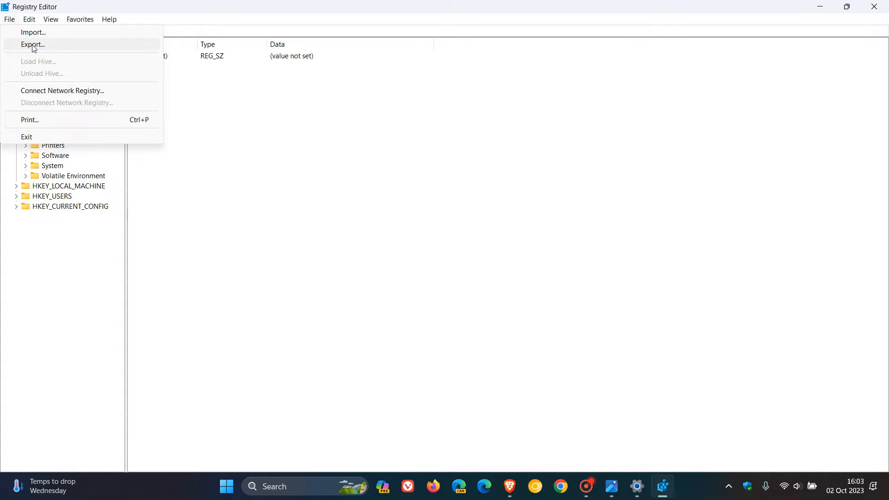
mouse_move(33, 31)
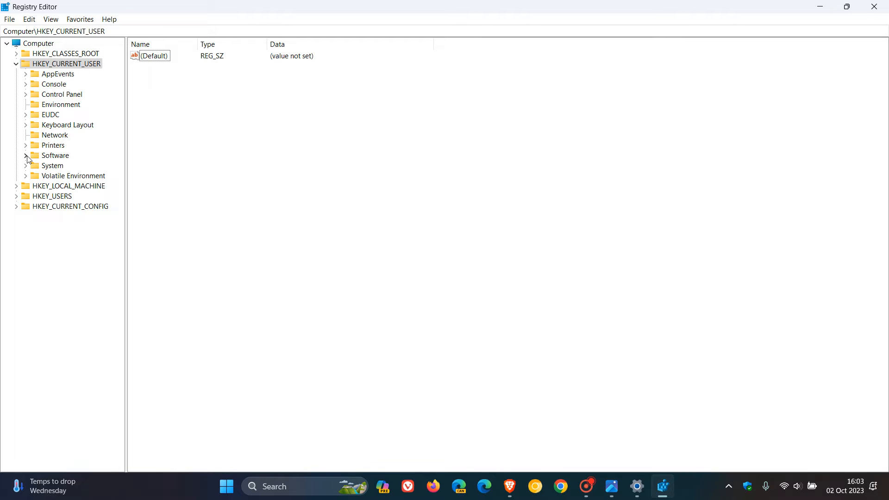
Expand Software, Policies, Microsoft and Windows under HKEY_CURRENT_USER.
left_click(26, 155)
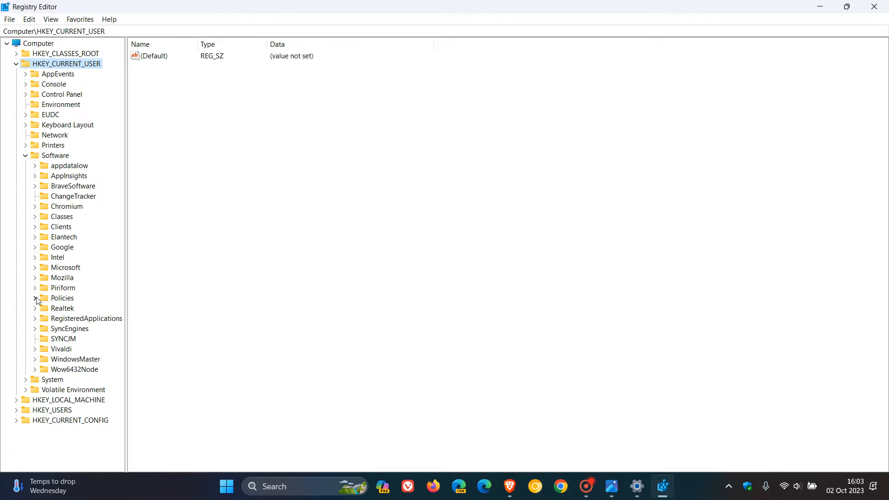
left_click(35, 297)
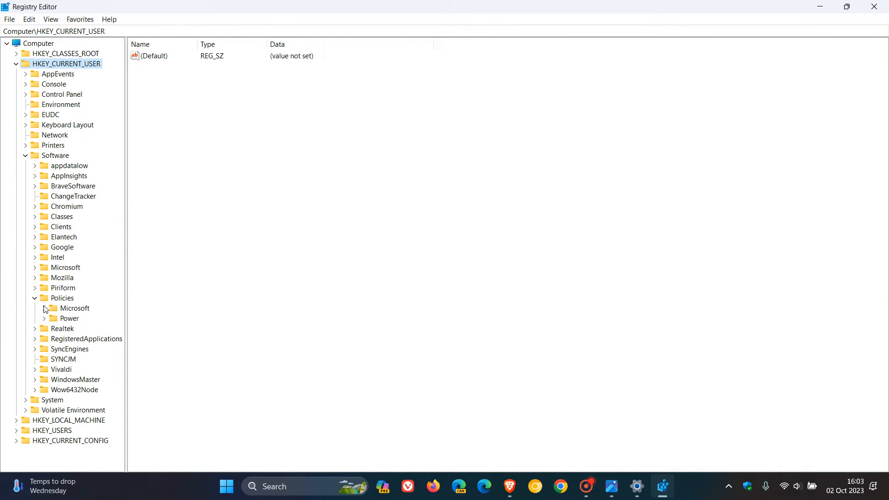
left_click(43, 308)
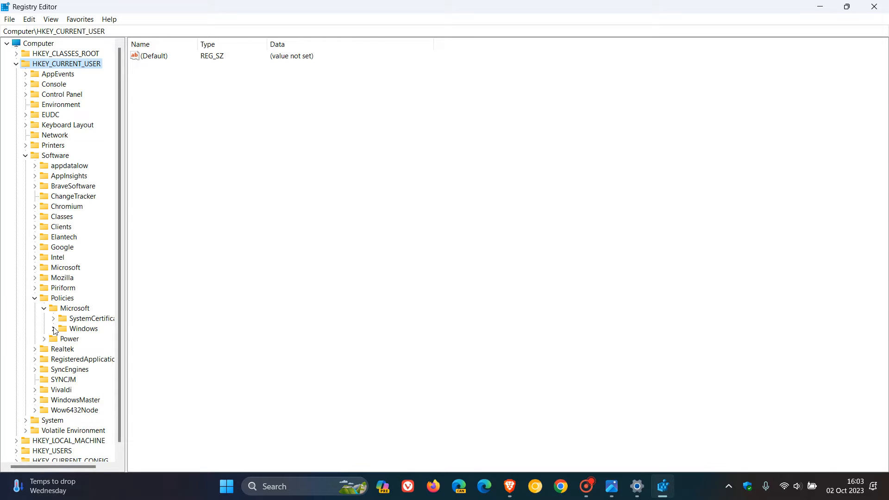
left_click(52, 329)
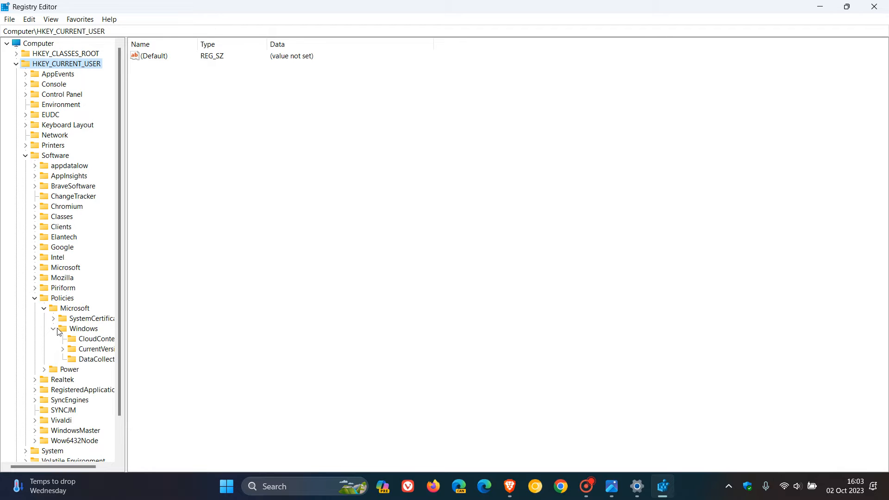
mouse_move(88, 333)
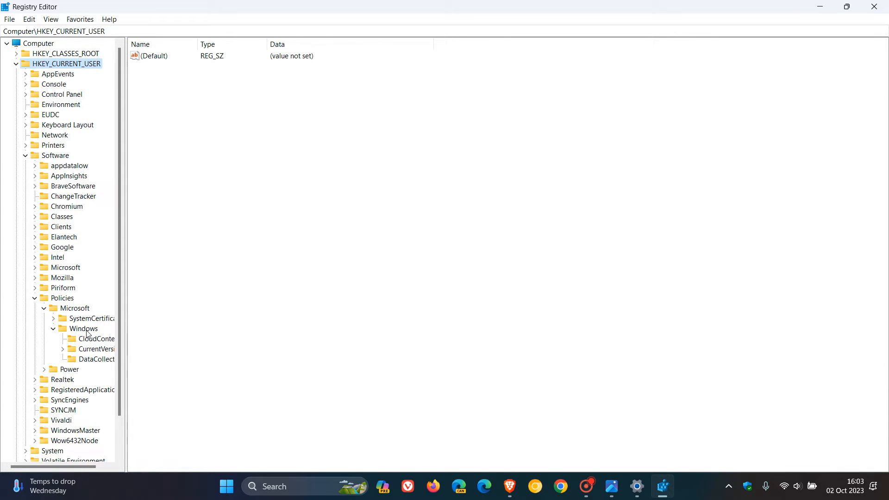
mouse_move(140, 336)
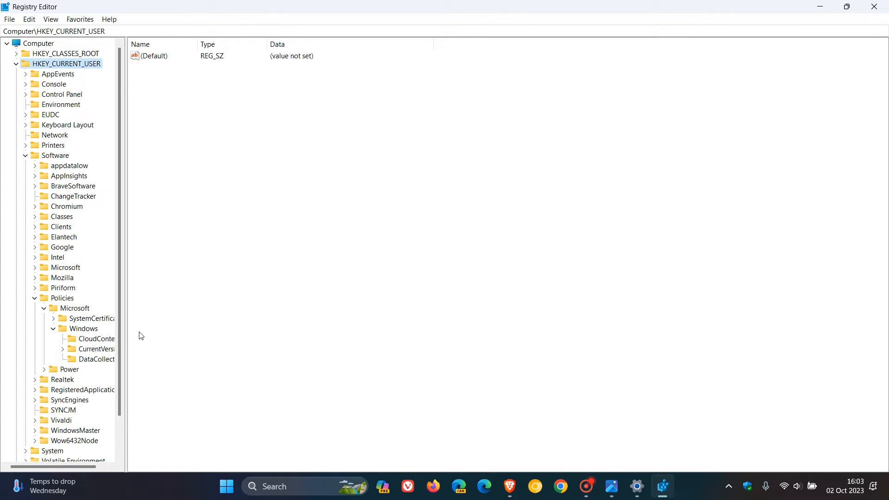
mouse_move(90, 331)
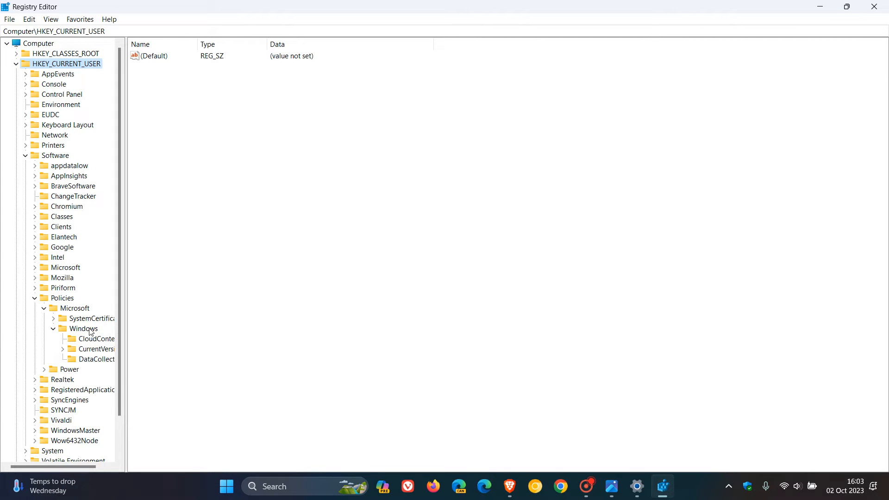
Create a new subkey under the Windows key and name it WindowsCopilot.
right_click(83, 328)
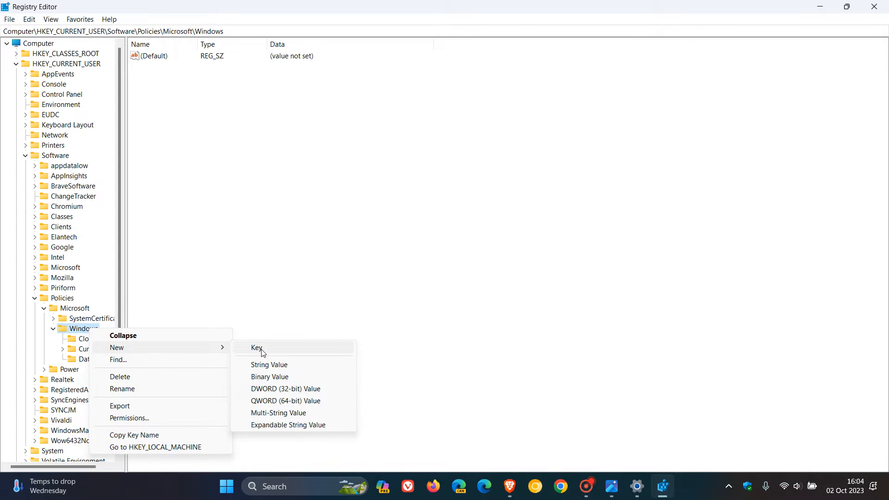
left_click(256, 348)
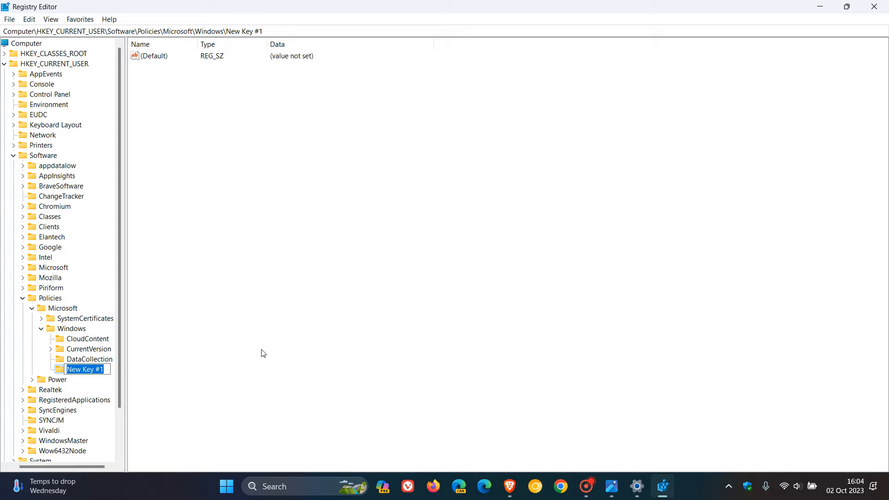
type("W")
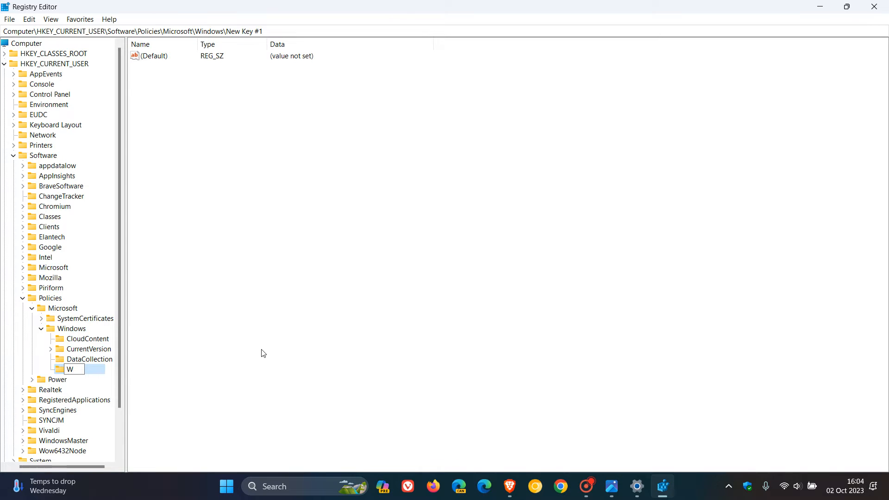
type("indow")
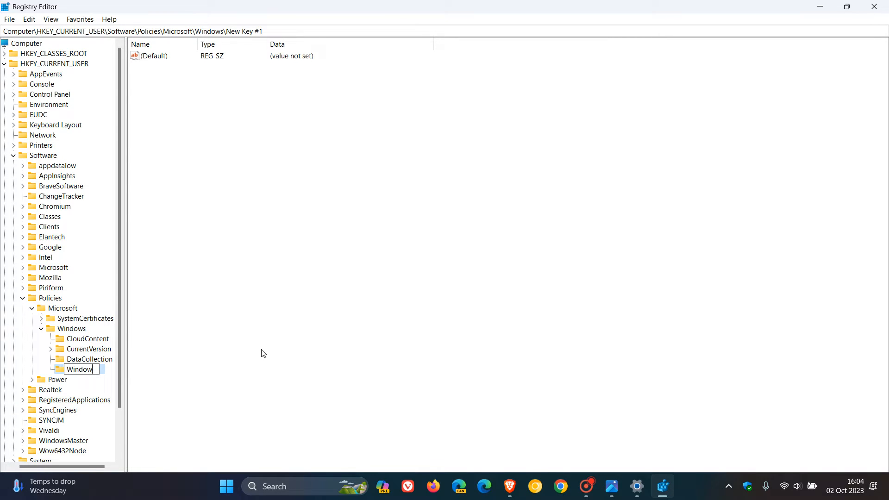
type("sCopilot")
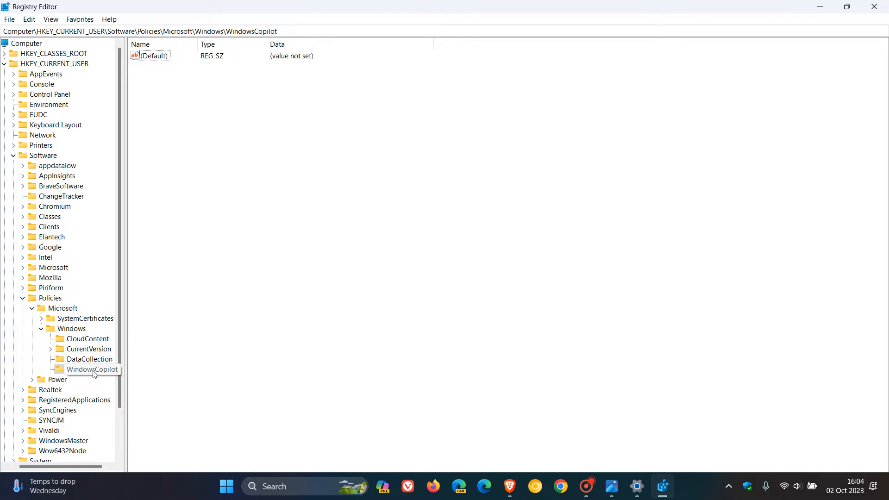
Add a DWORD (32-bit) value named TurnOffWindowsCopilot to the WindowsCopilot key.
right_click(91, 369)
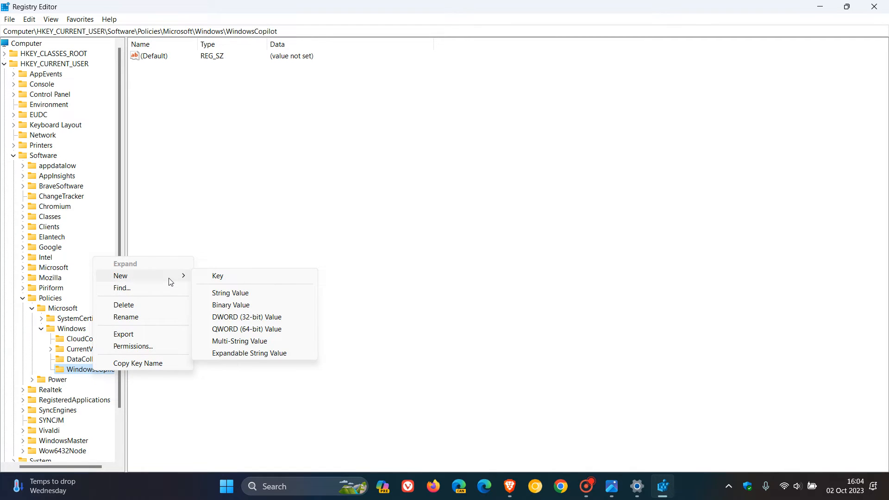
mouse_move(247, 316)
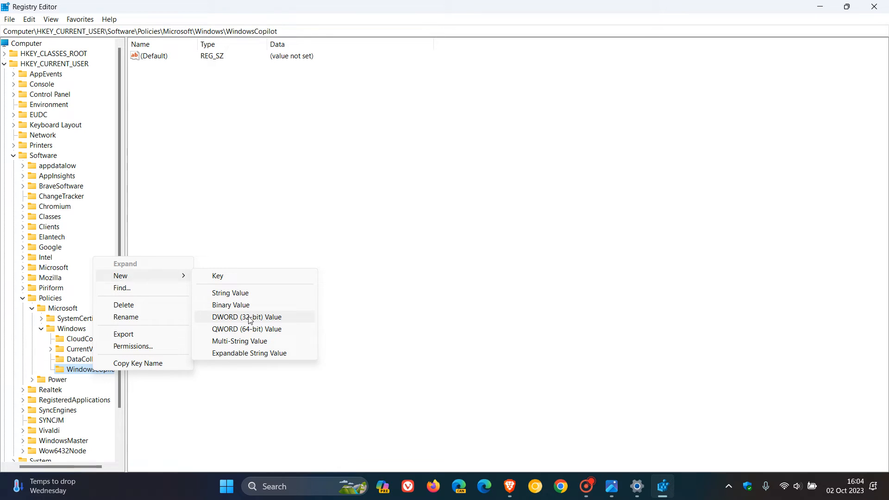
left_click(247, 316)
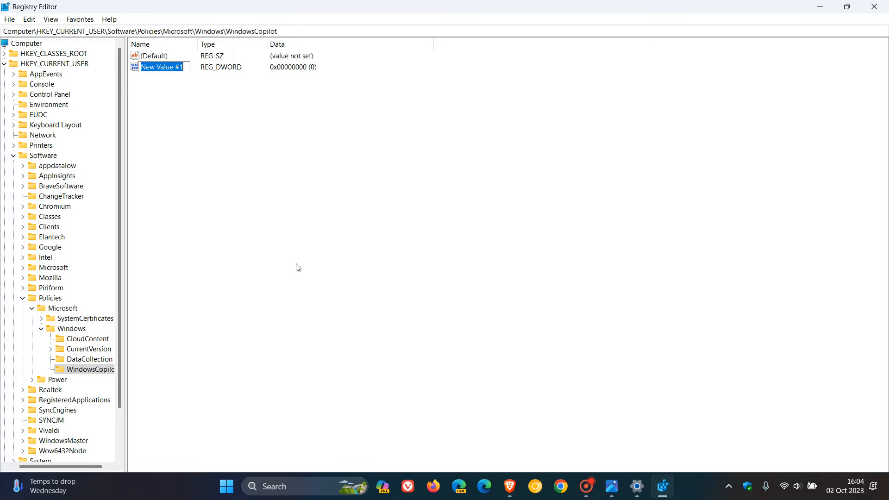
type("T")
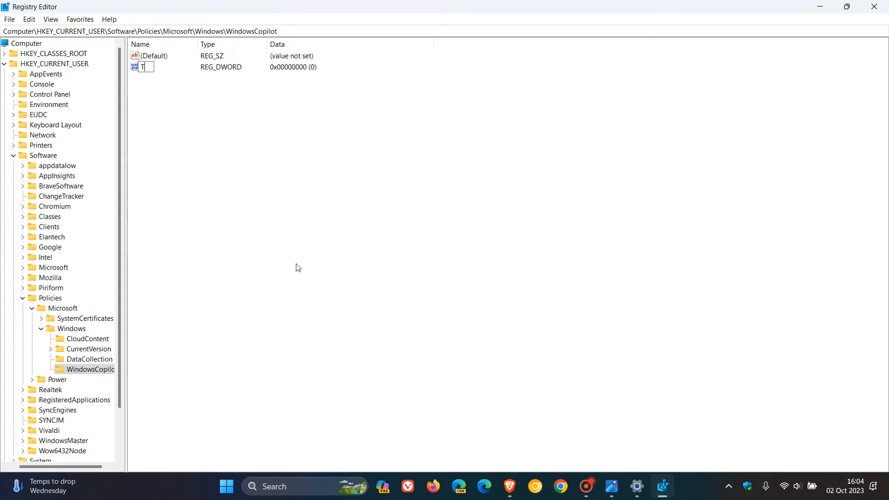
type("urn")
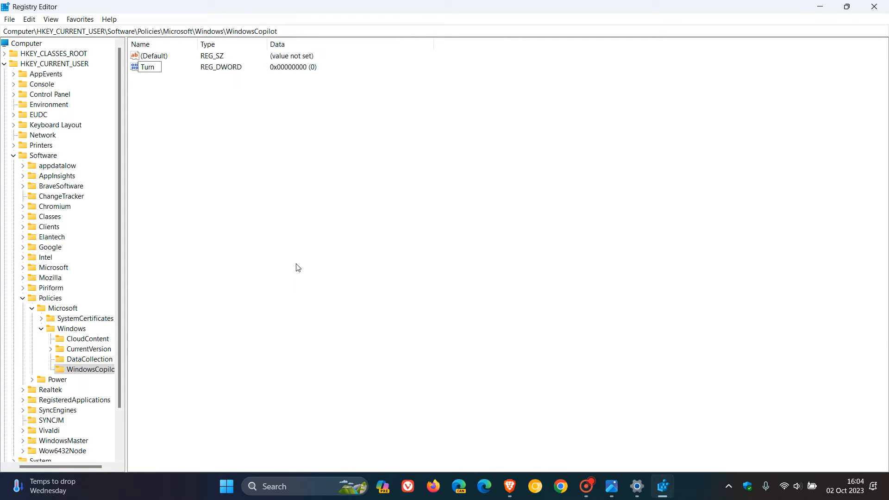
type("Off")
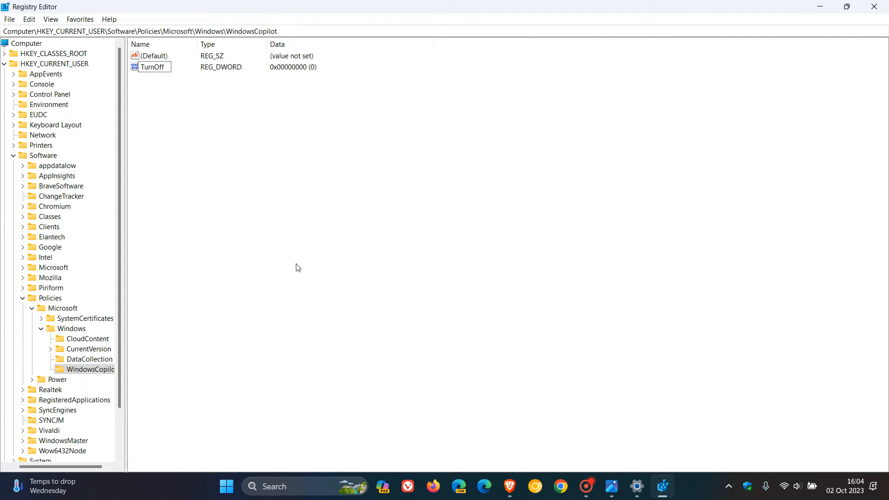
type("WindowsCopilot")
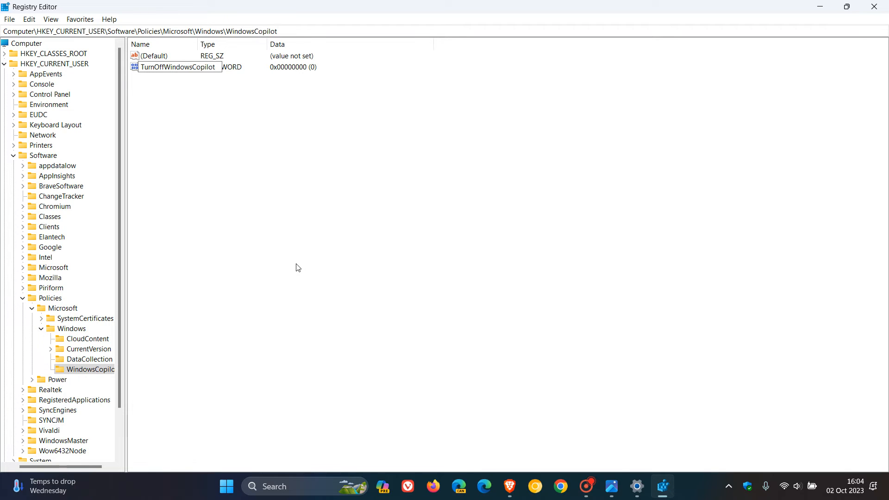
mouse_move(259, 160)
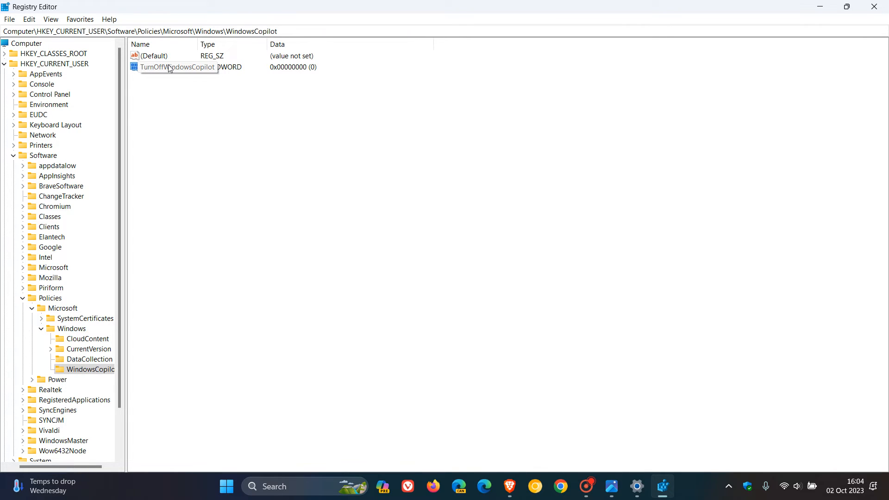
Set TurnOffWindowsCopilot's value data to 1 and close Registry Editor.
double_click(177, 66)
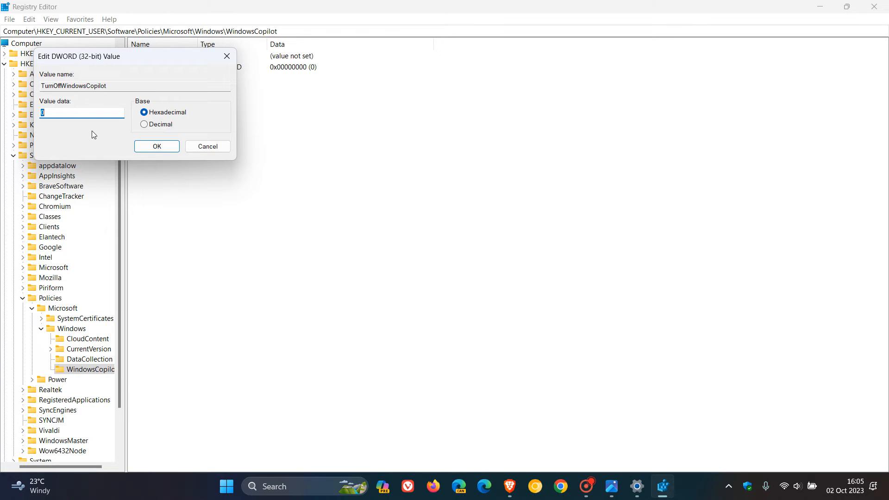
type("1")
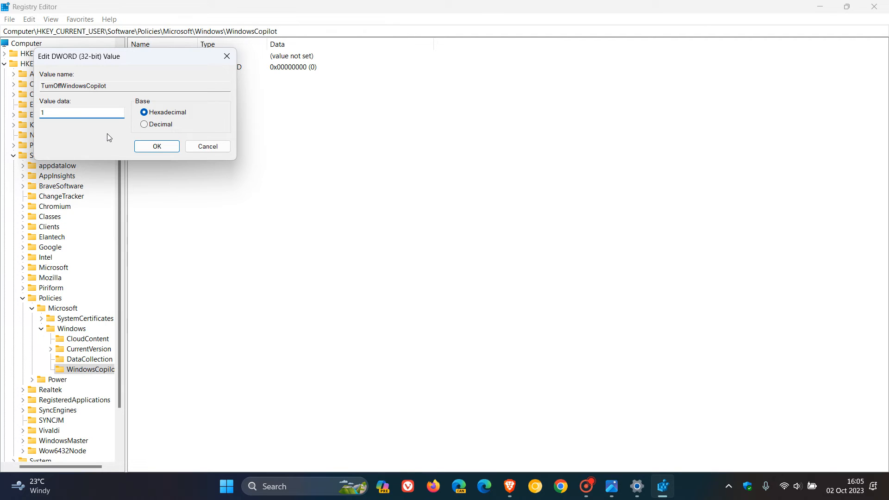
left_click(157, 146)
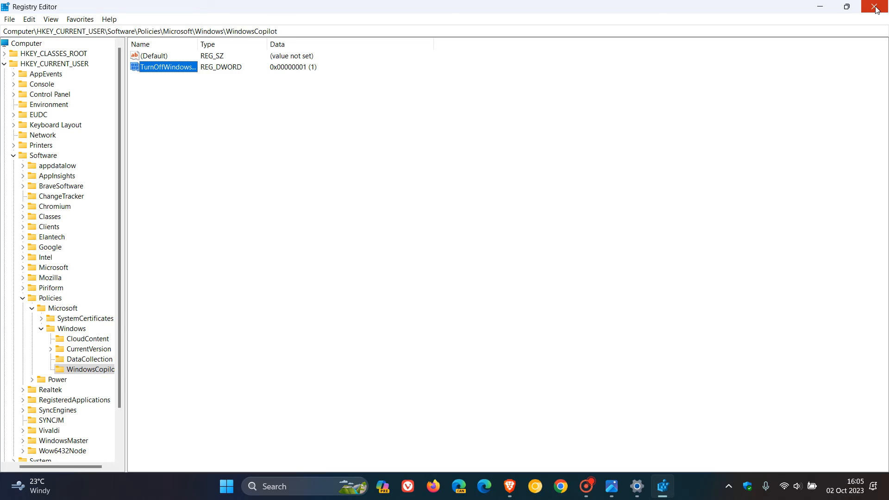
left_click(878, 6)
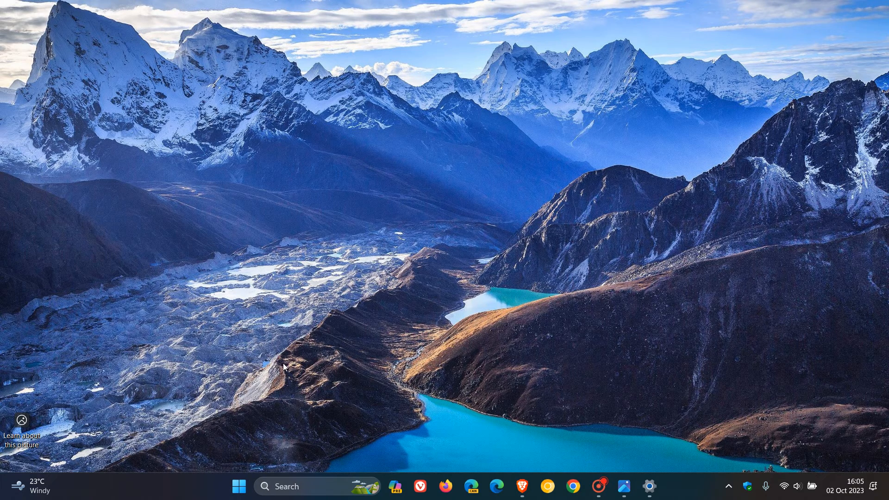
left_click(240, 487)
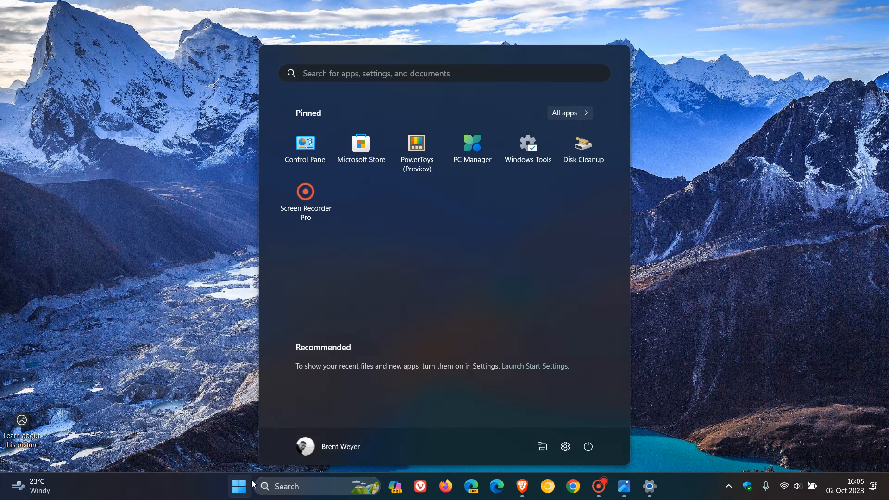
left_click(587, 446)
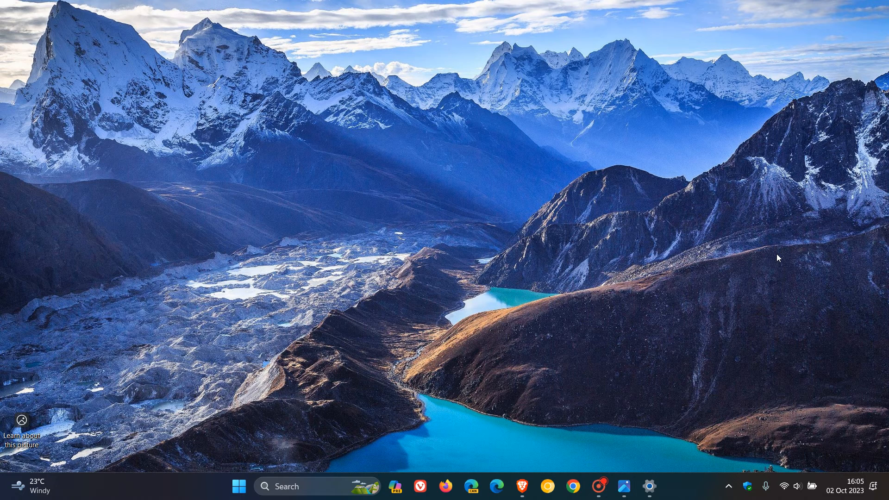
mouse_move(604, 256)
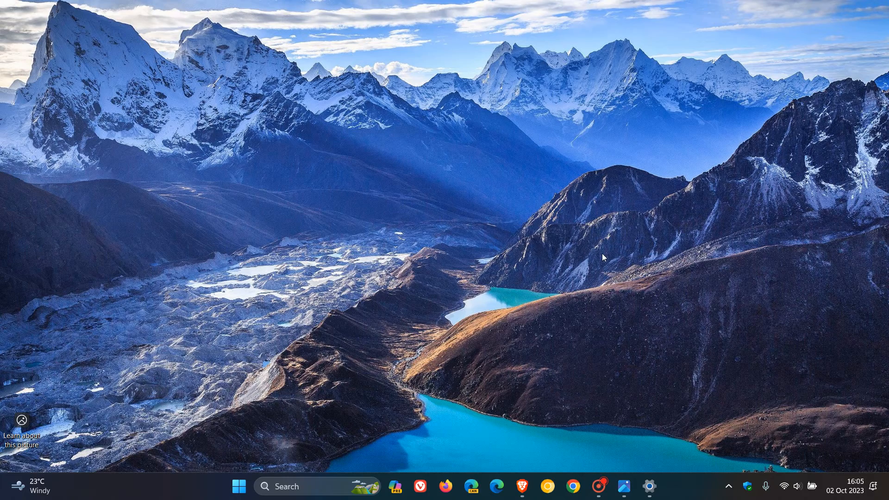
mouse_move(630, 476)
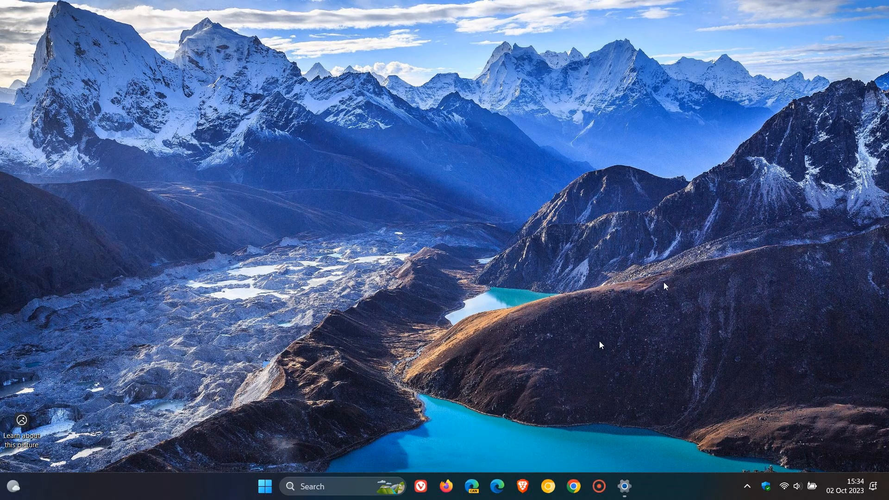
mouse_move(429, 479)
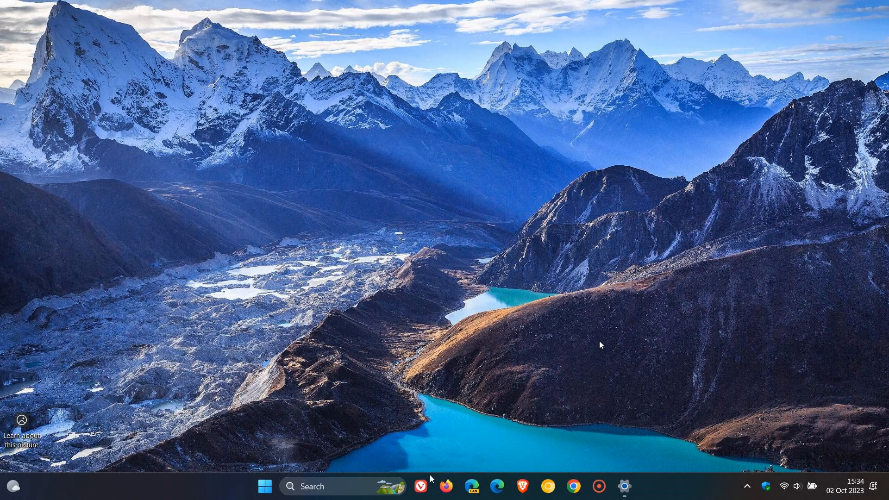
mouse_move(464, 432)
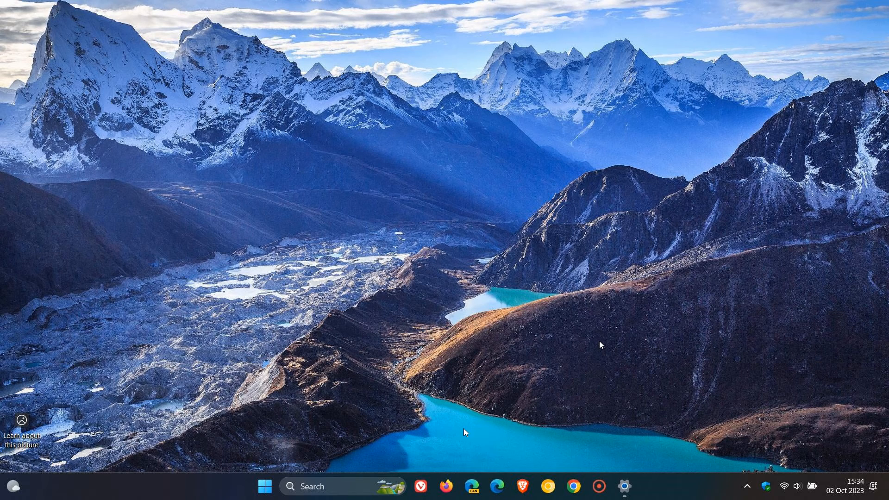
mouse_move(420, 476)
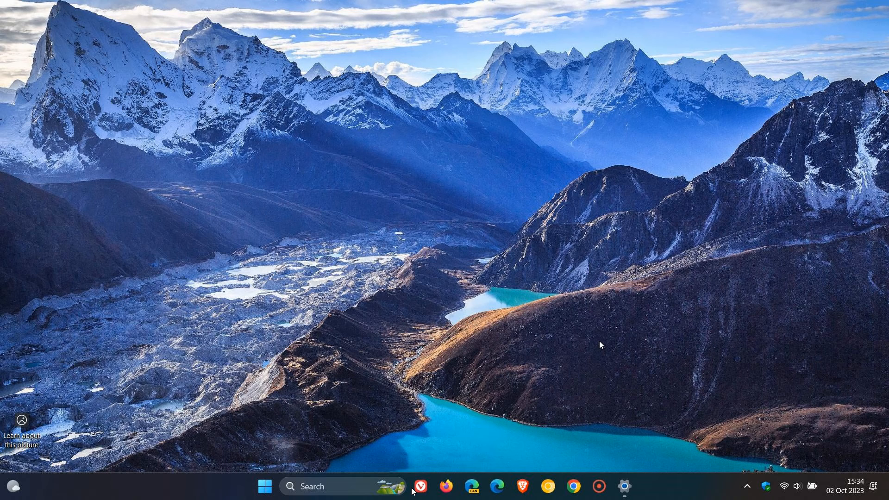
mouse_move(665, 379)
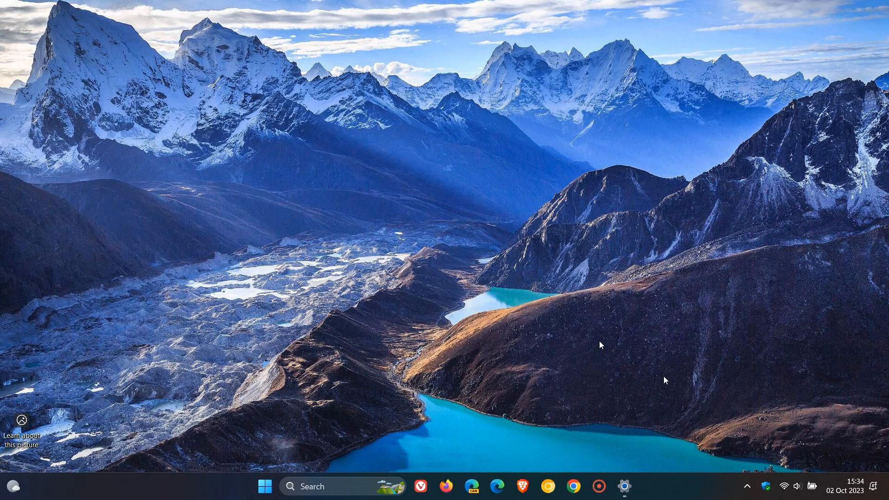
Open Taskbar settings from the taskbar's context menu.
left_click(622, 486)
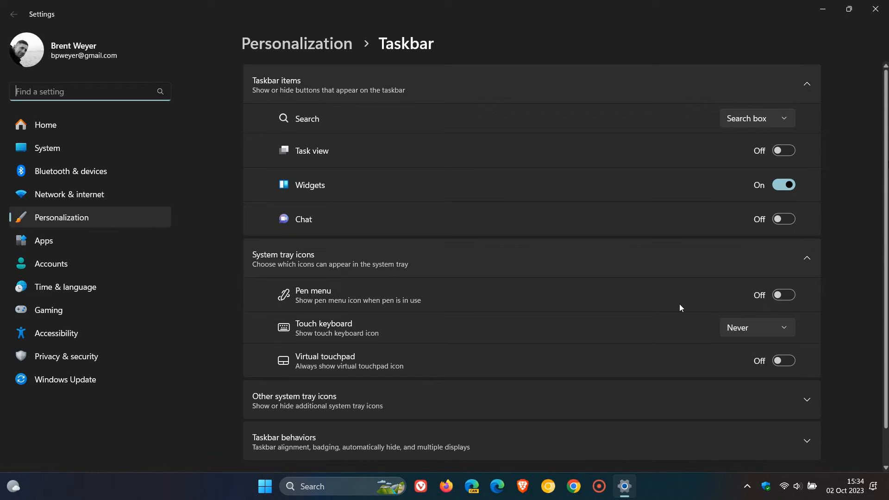
mouse_move(278, 146)
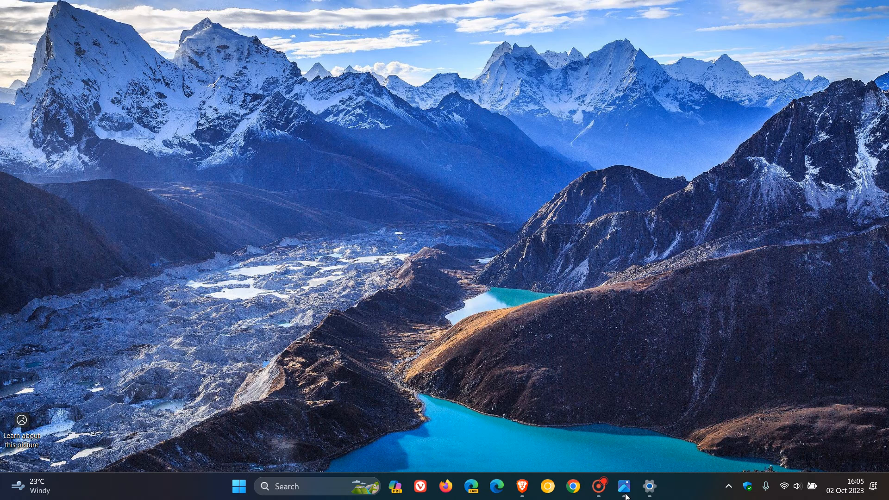
mouse_move(563, 214)
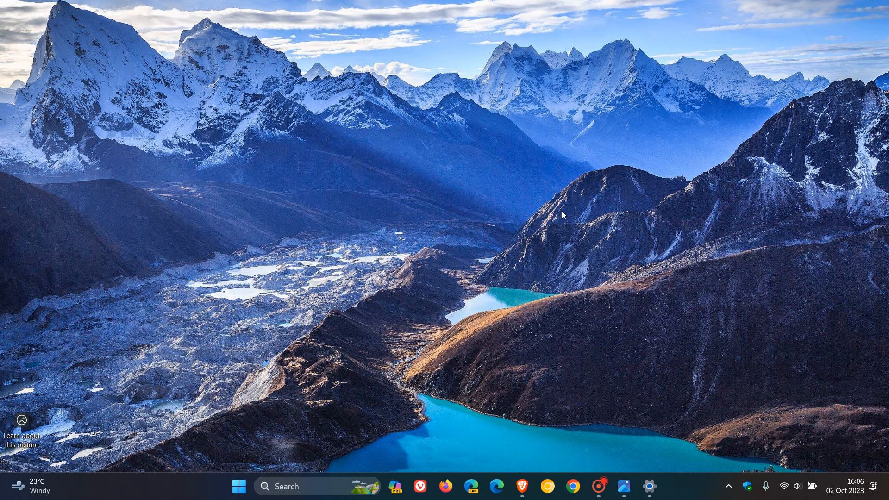
mouse_move(570, 228)
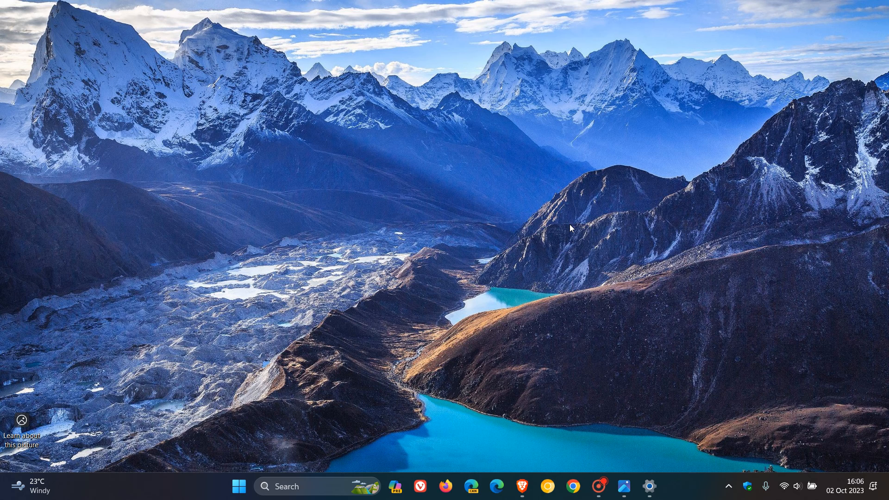
mouse_move(538, 124)
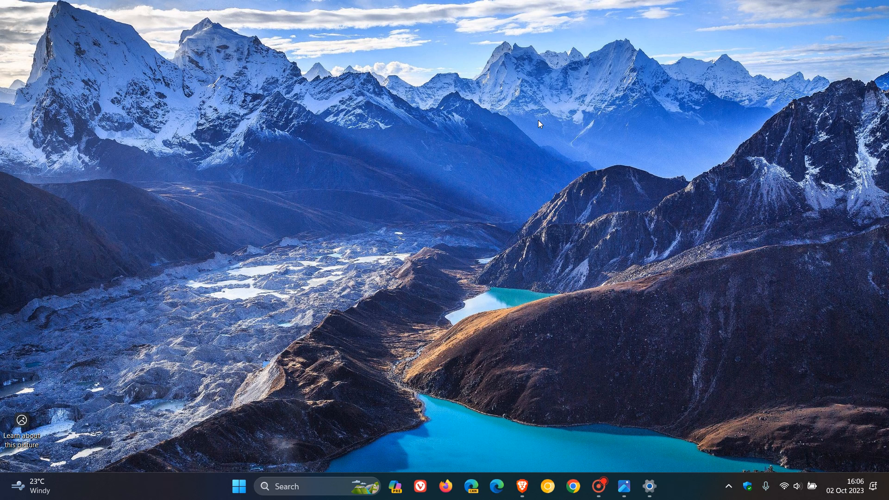